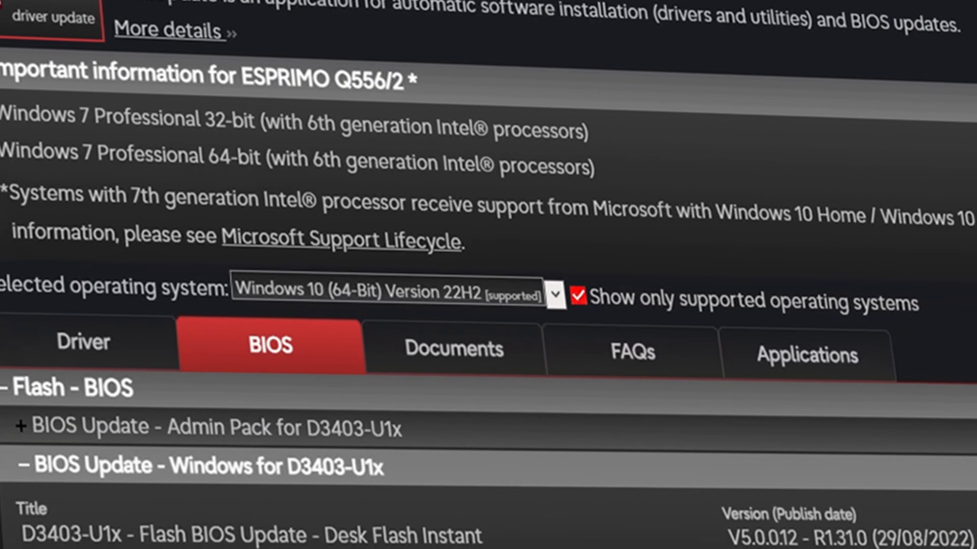
# Scroll the Google results for 'fujitsu esprimo q556 drivers' showing the Fujitsu Downloads result
pyautogui.scroll(-3)
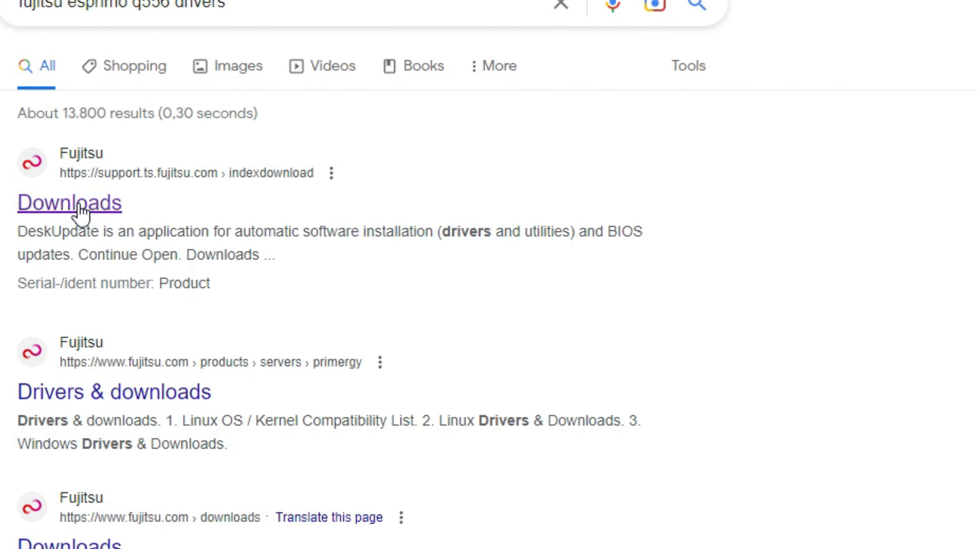
# Look up the ESPRIMO Q556/2 by serial 'ymdc0…' and reach its downloads page with the OS dropdown
pyautogui.click(69, 203)
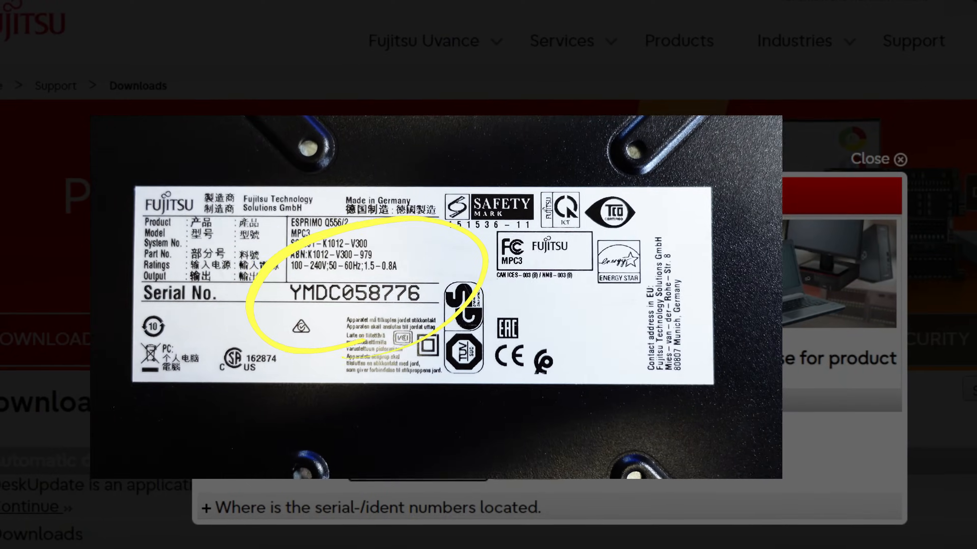
pyautogui.write('ymdc0')
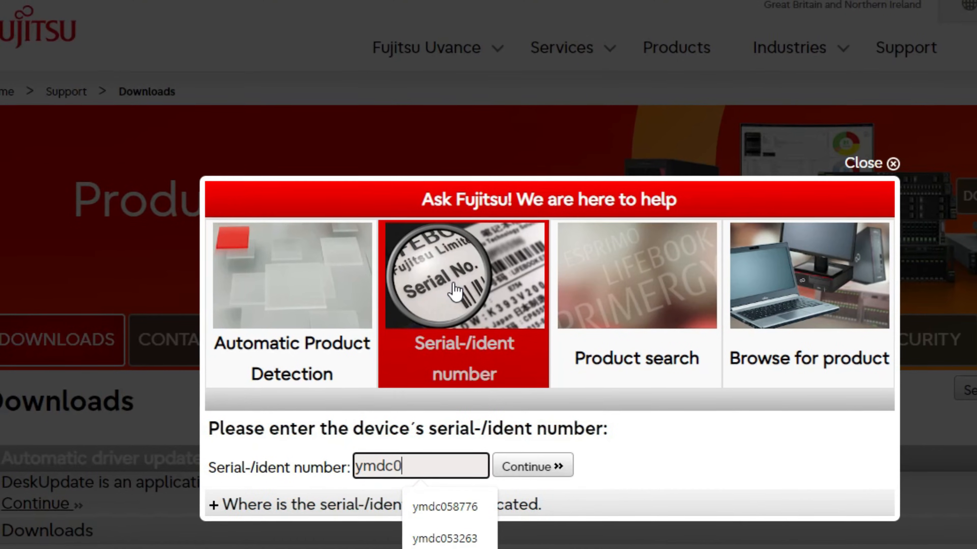
pyautogui.click(446, 508)
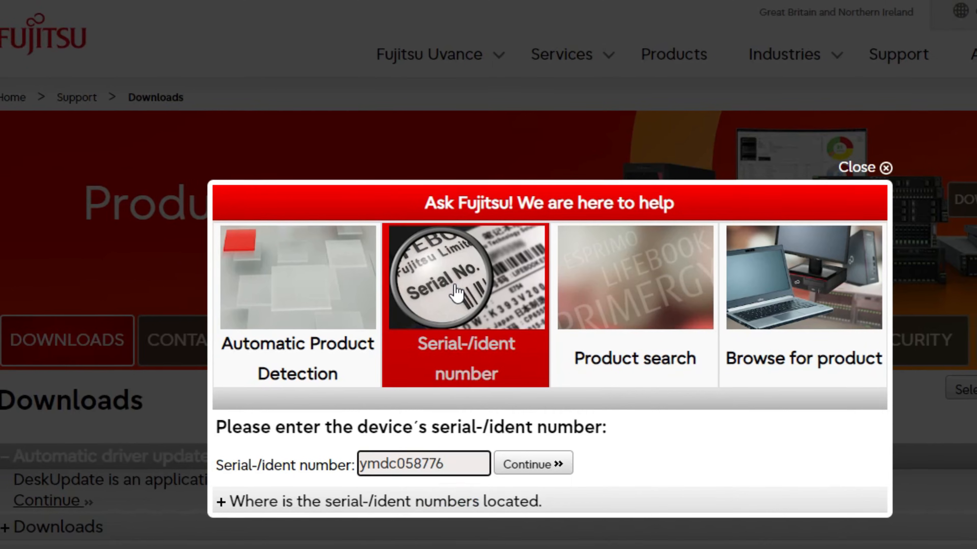
pyautogui.click(533, 463)
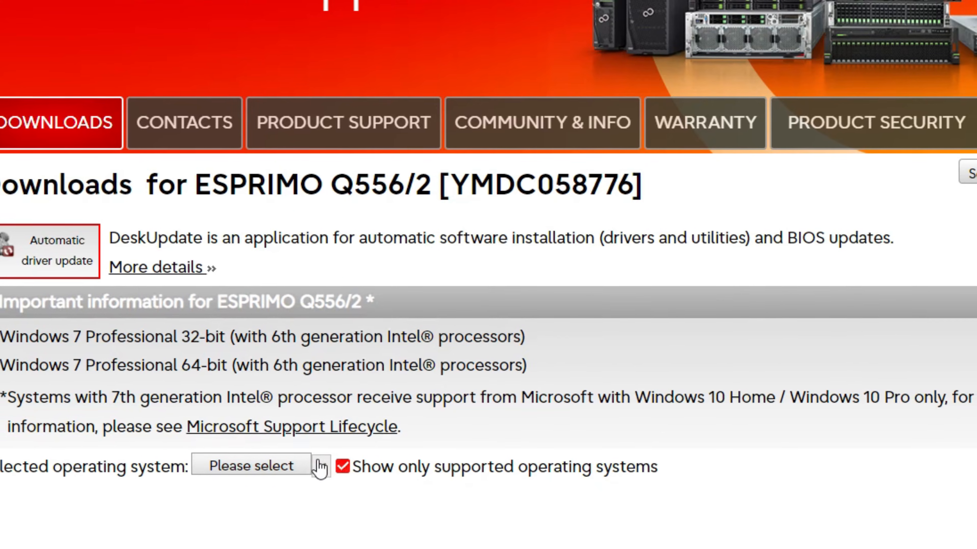
pyautogui.click(250, 466)
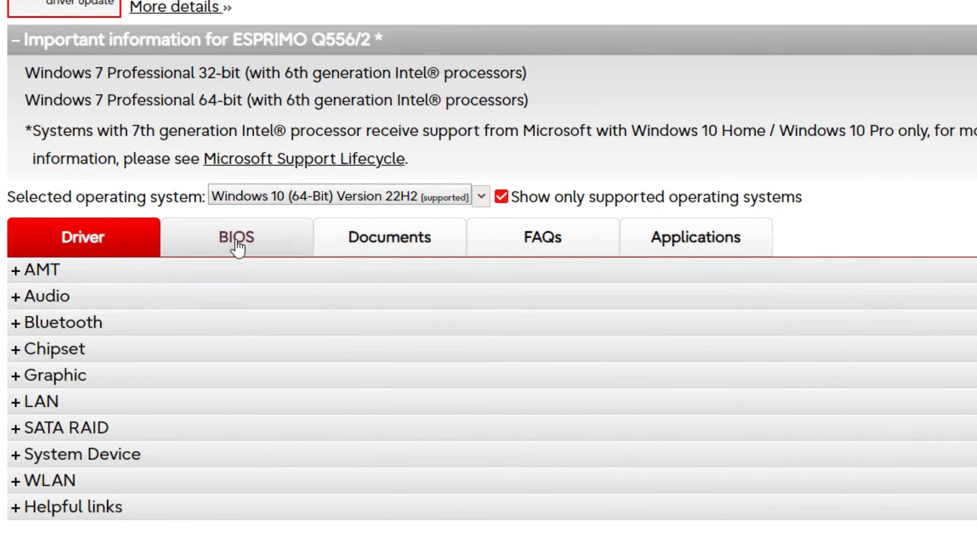
# Show the BIOS downloads for Windows 10 64-bit and start the R1.31.0 DeskFlash download
pyautogui.click(235, 237)
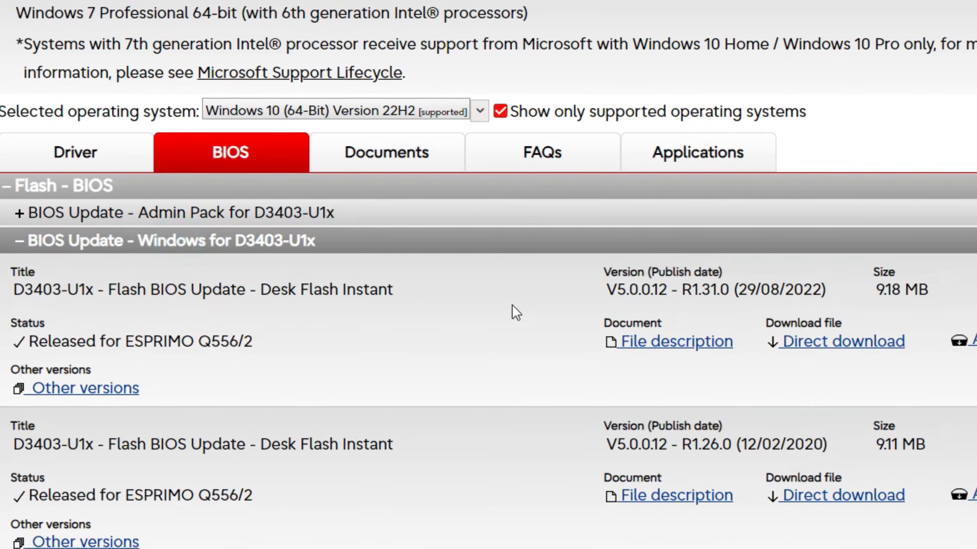
pyautogui.moveTo(843, 344)
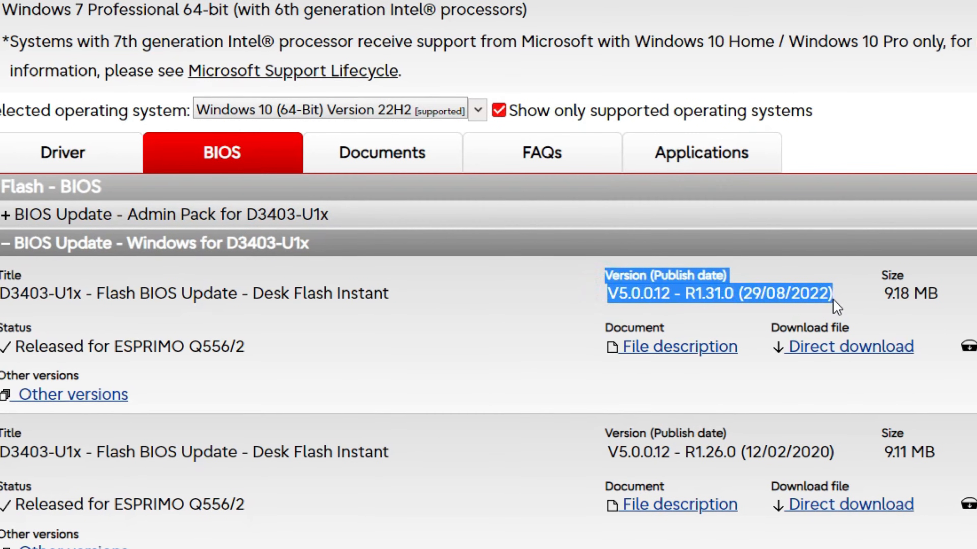
pyautogui.moveTo(850, 348)
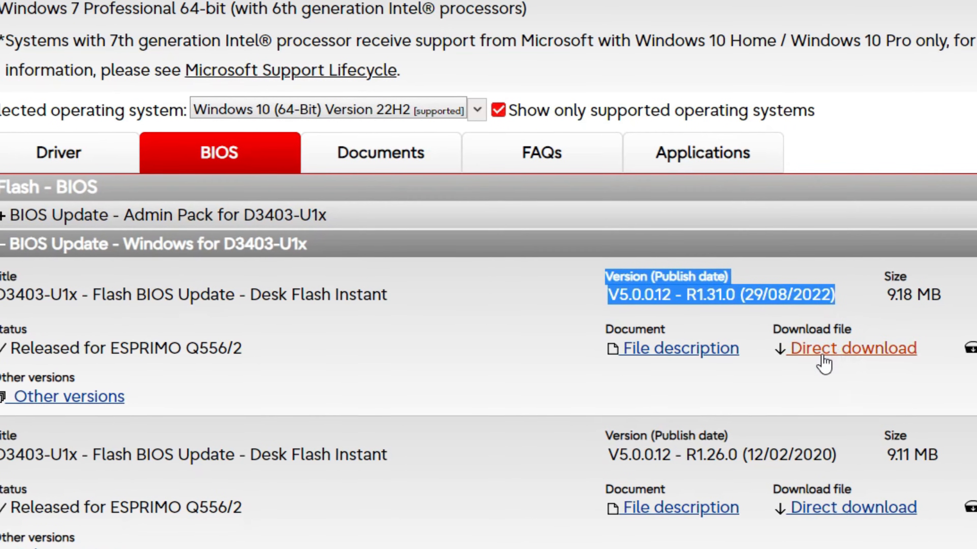
pyautogui.click(853, 348)
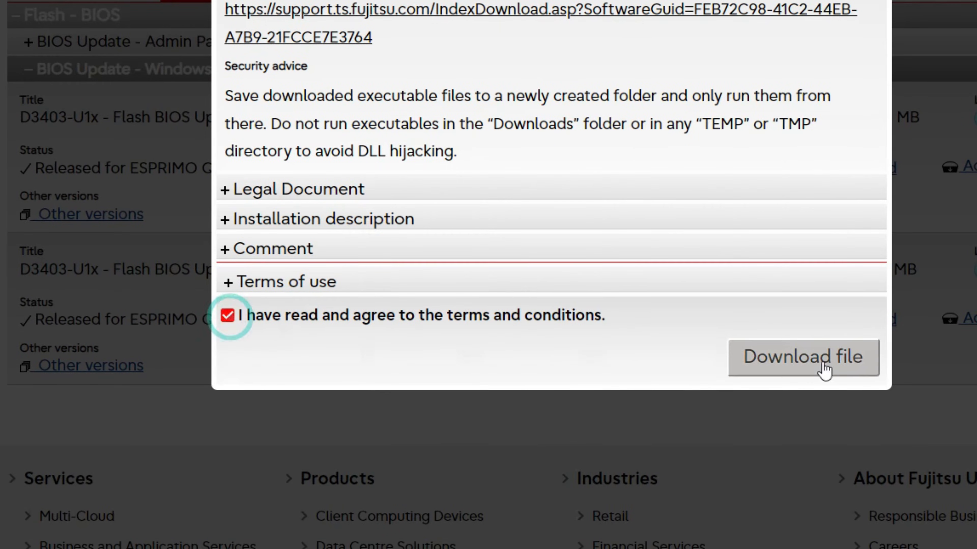
# Download the R1.31.0 BIOS package after accepting the terms and run it
pyautogui.click(802, 357)
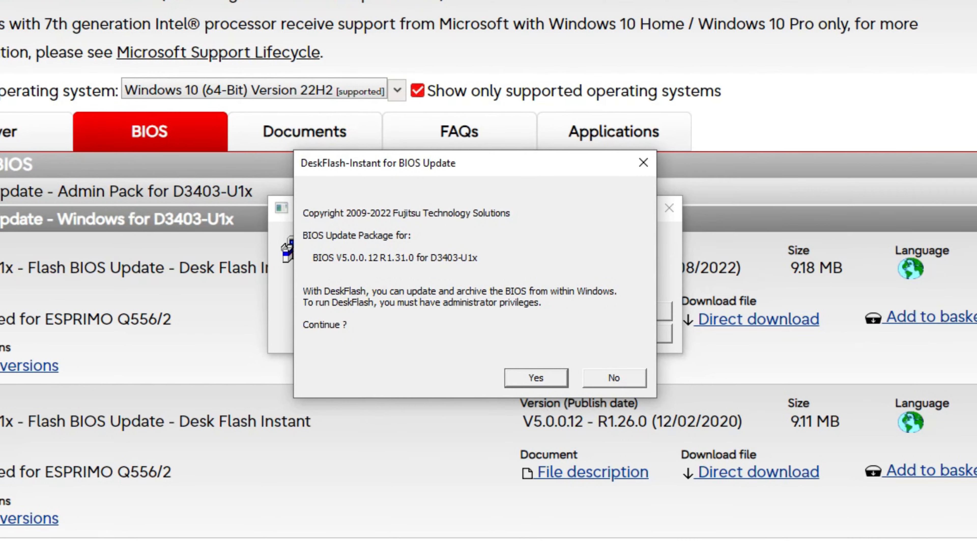
# Confirm the DeskFlash-Instant prompt and warning so the BIOS flashes and the PC restarts
pyautogui.click(534, 378)
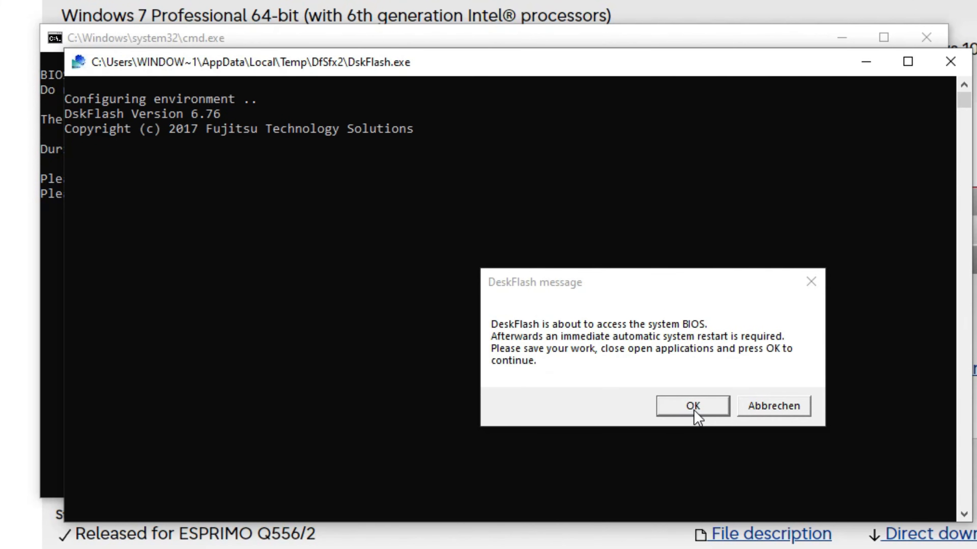
pyautogui.click(691, 405)
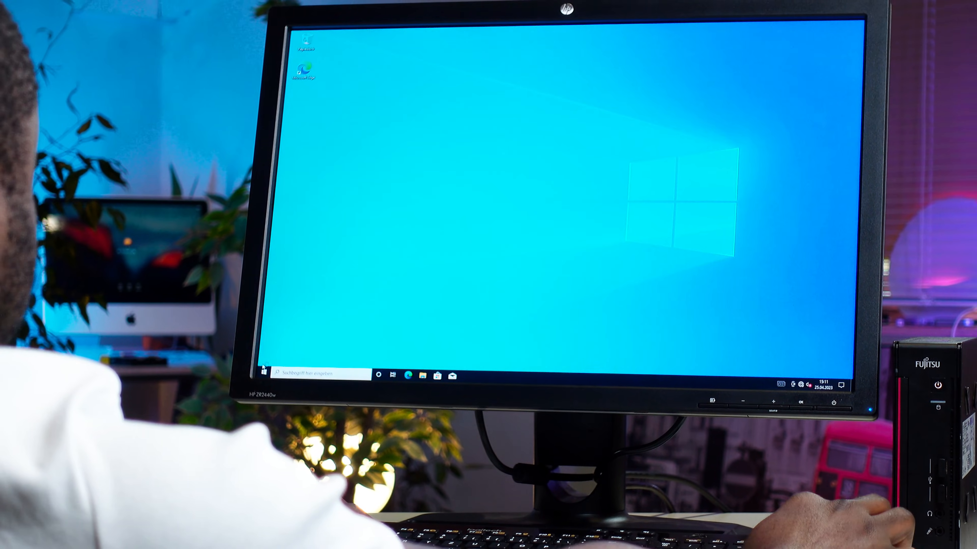
# Restart Windows and enter Aptio Setup from the boot menu to verify BIOS revision R1.31.0
pyautogui.click(263, 379)
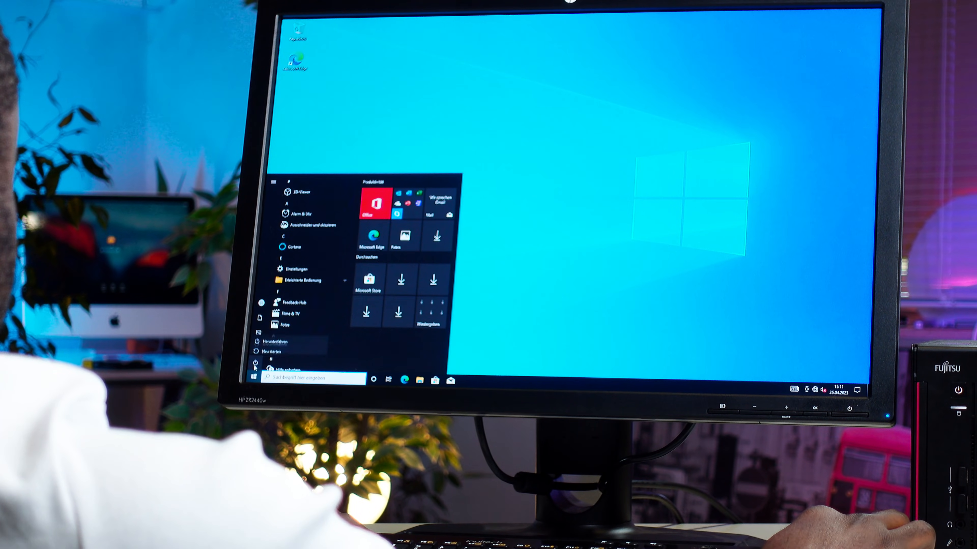
pyautogui.click(291, 344)
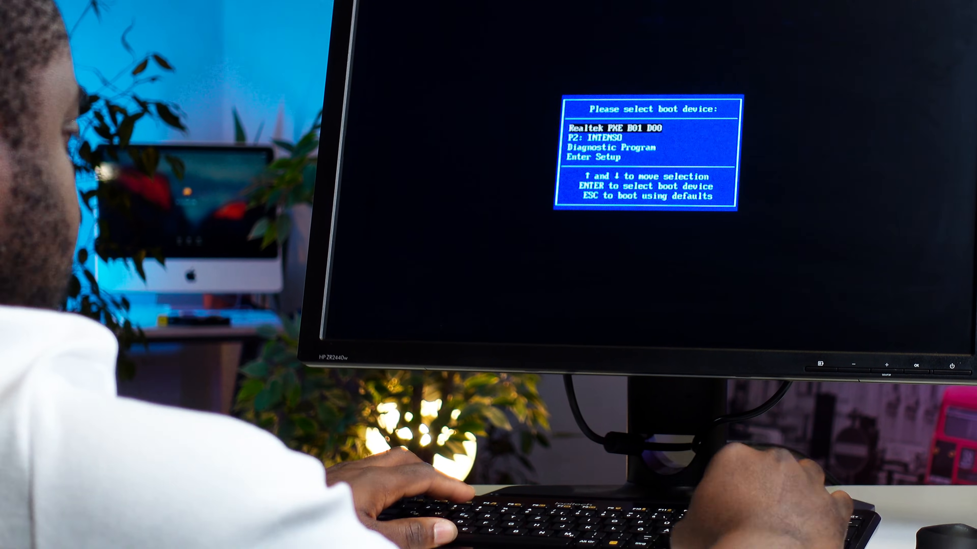
pyautogui.press('Enter')
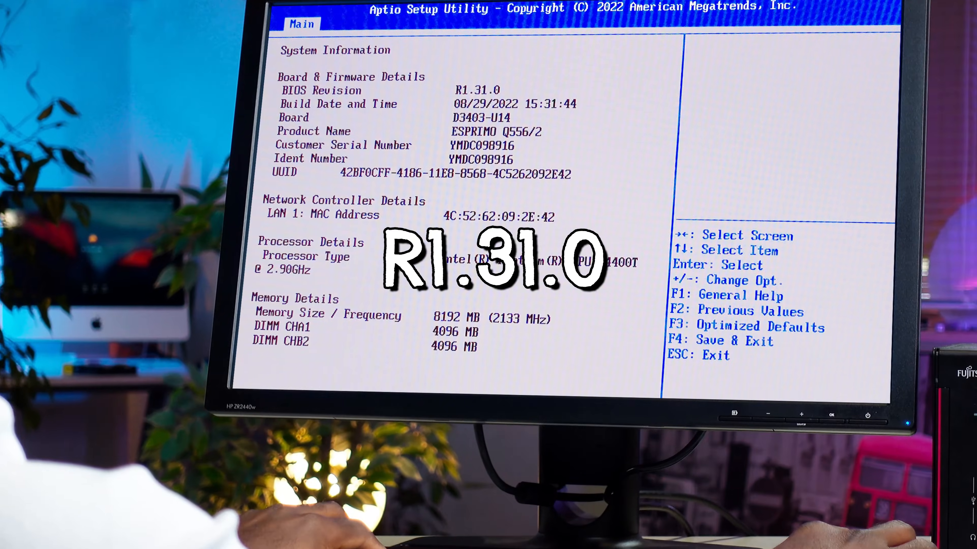
# Leave setup and scroll down the Hardwaremoney YouTube channel's video playlists
pyautogui.press('Escape')
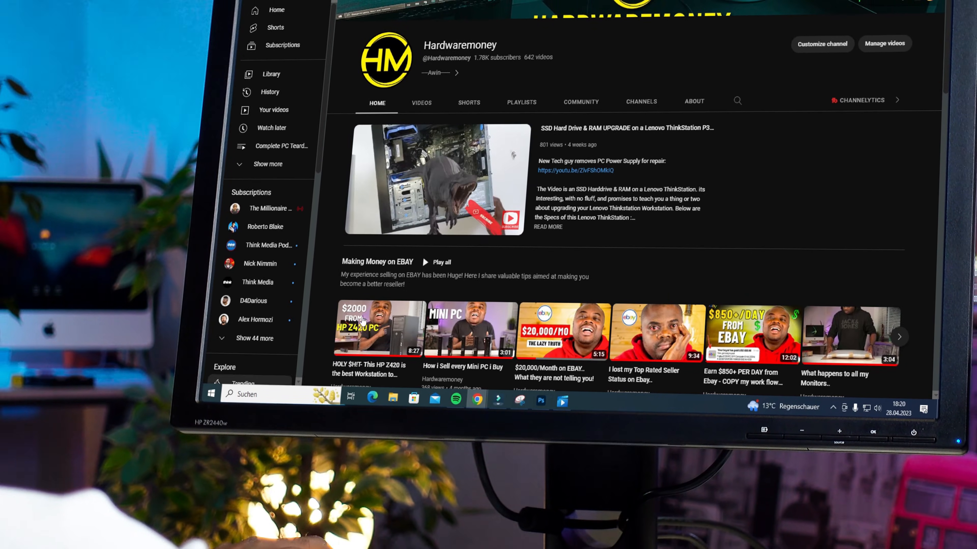
pyautogui.scroll(-3)
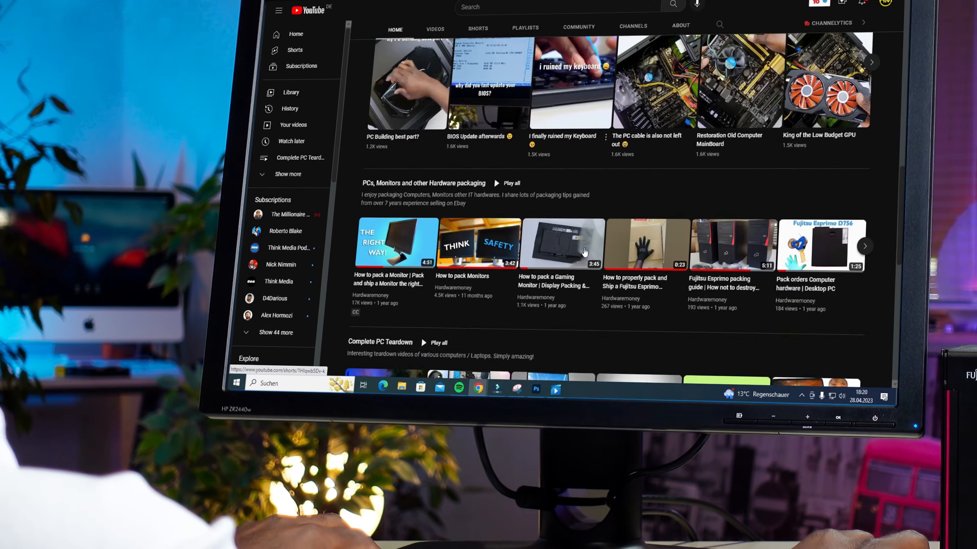